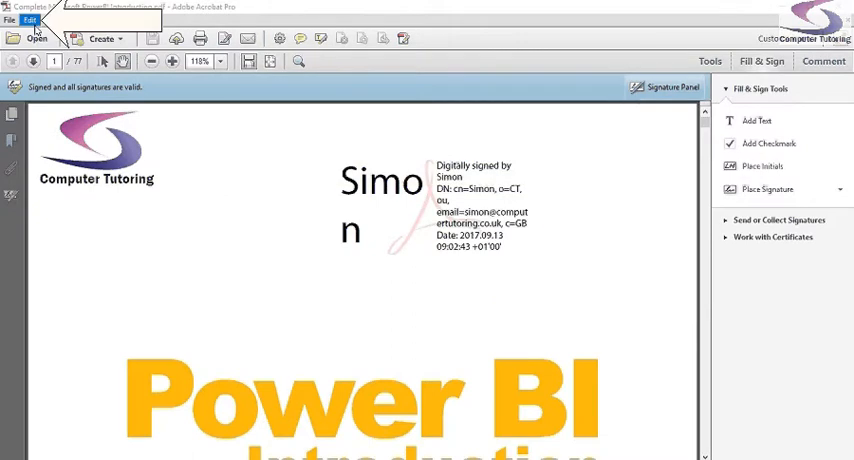
# Step: Open Acrobat Preferences from the Edit menu on the Signatures category
pyautogui.click(32, 20)
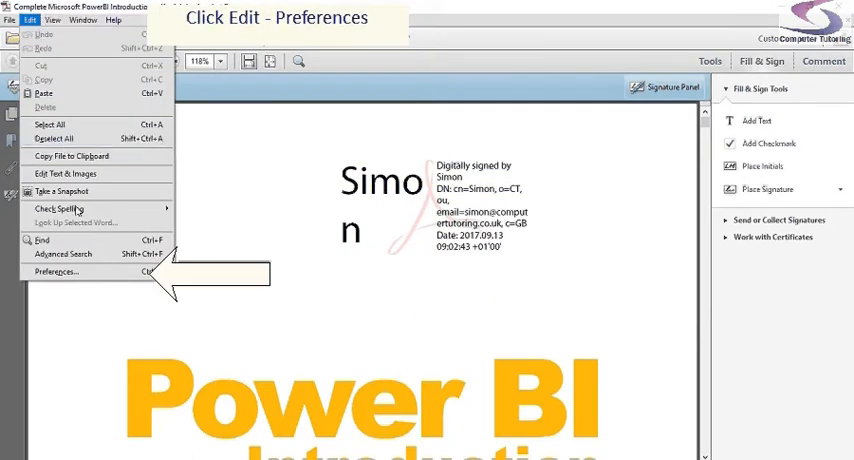
pyautogui.click(57, 270)
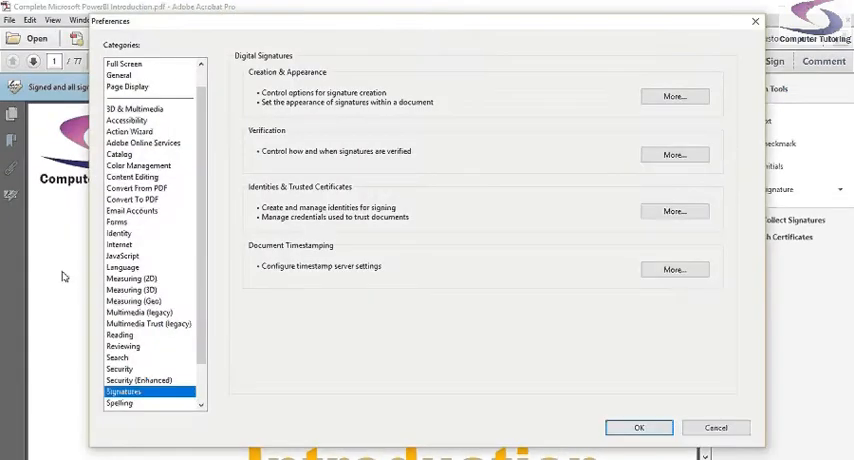
pyautogui.click(122, 390)
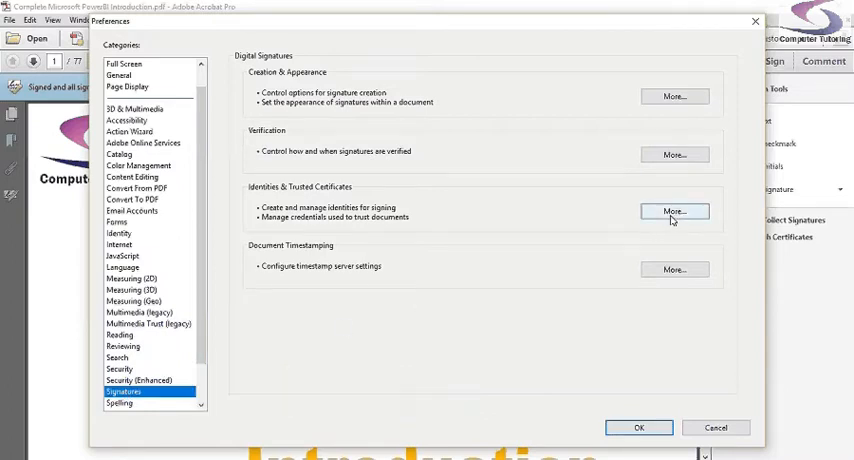
# Step: Open Identities & Trusted Certificates settings and select the Simon .pfx digital ID file
pyautogui.click(683, 209)
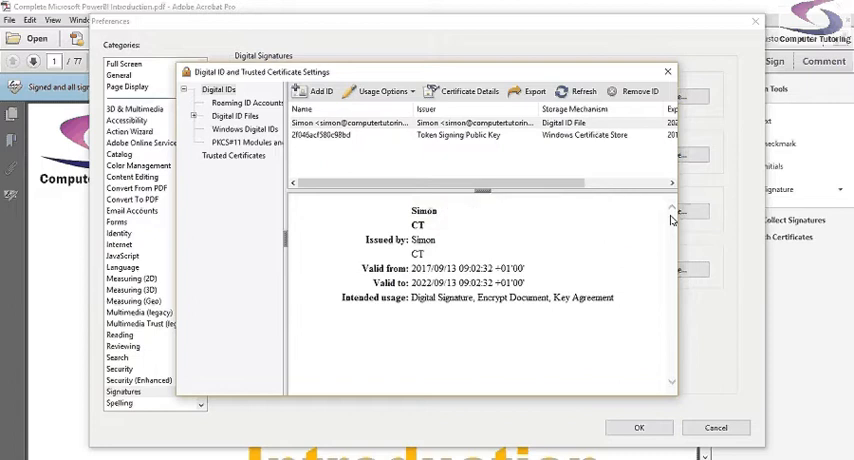
pyautogui.moveTo(350, 125)
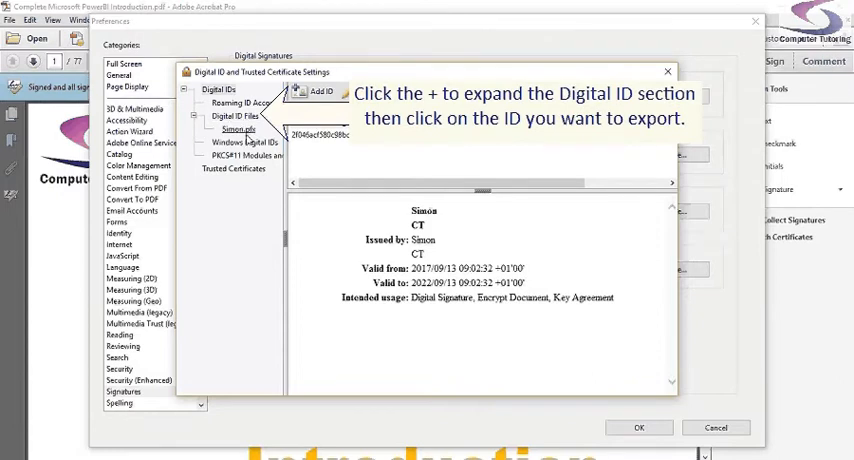
pyautogui.click(235, 130)
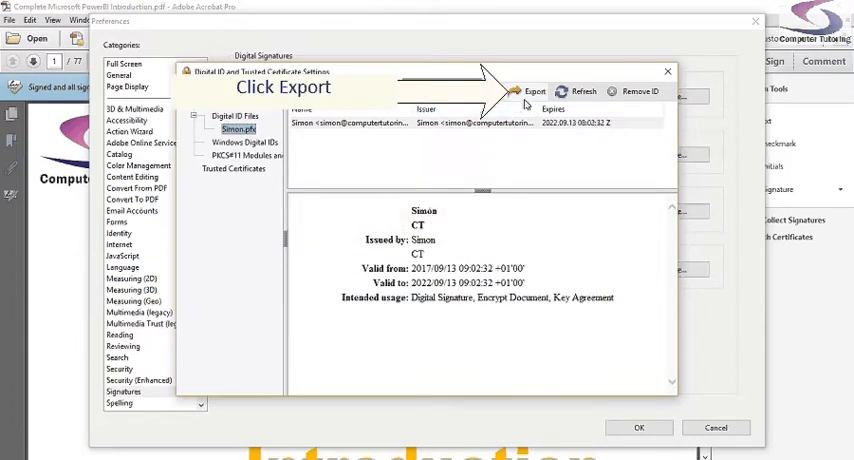
# Step: Export the Simon digital ID, choosing to save the data to a file
pyautogui.click(532, 91)
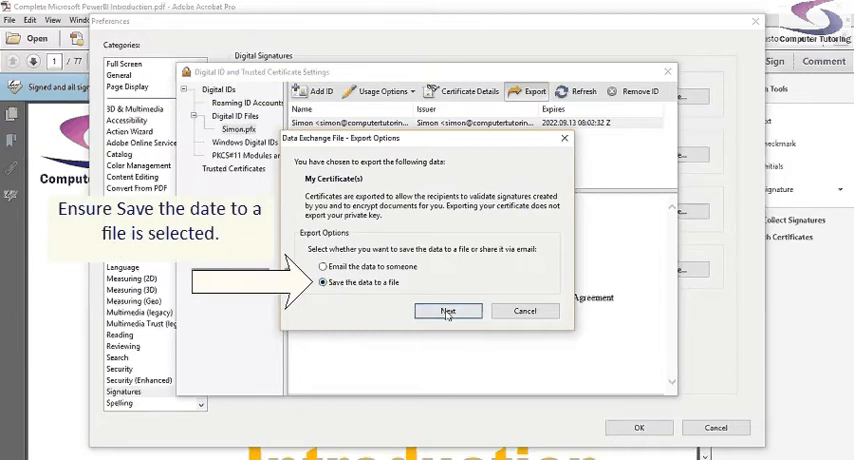
pyautogui.click(448, 311)
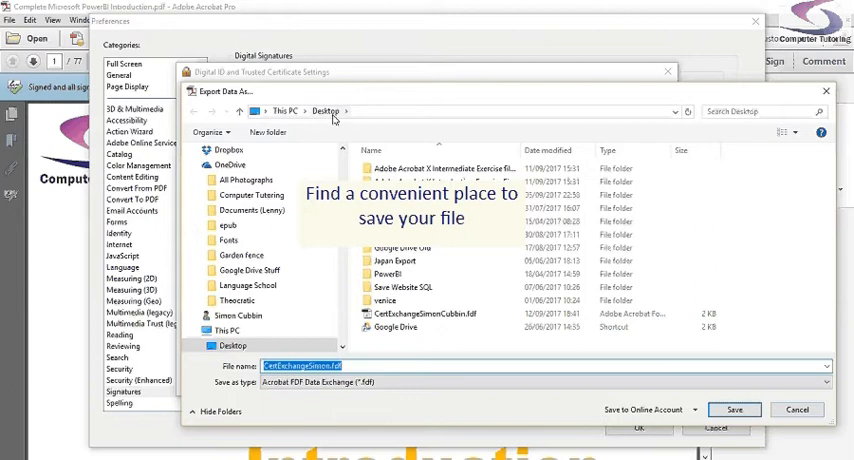
# Step: Save the certificate over the existing Desktop .fdf file and acknowledge the completion notice
pyautogui.click(424, 313)
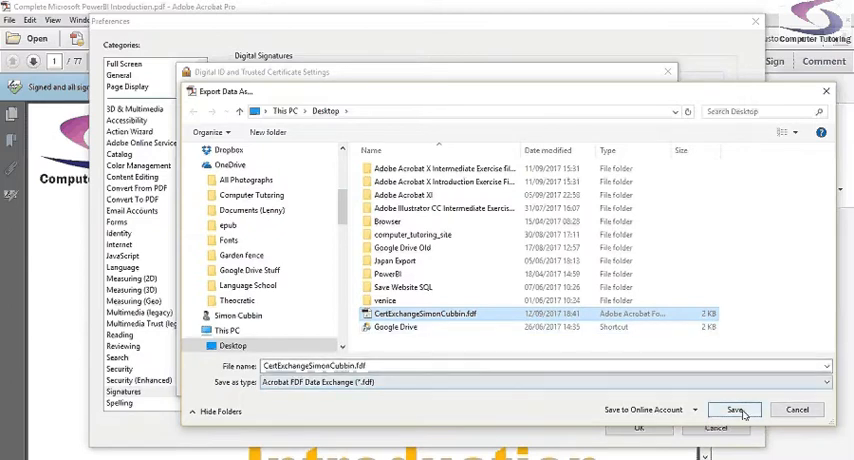
pyautogui.click(737, 410)
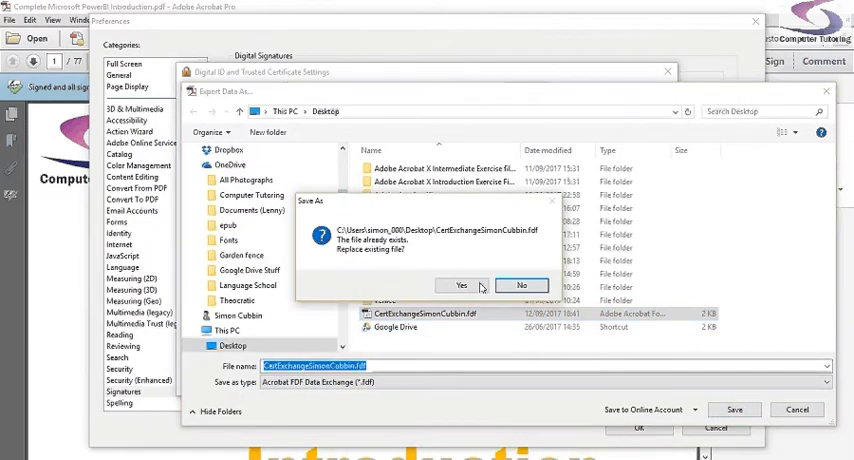
pyautogui.click(458, 285)
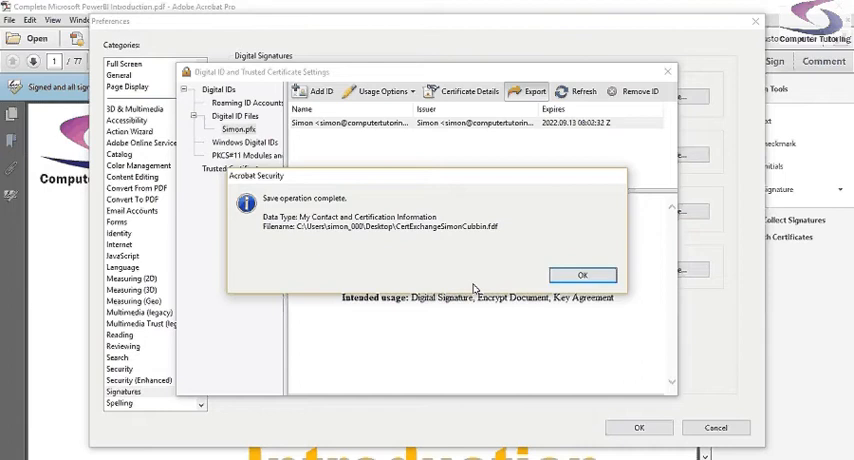
pyautogui.click(582, 275)
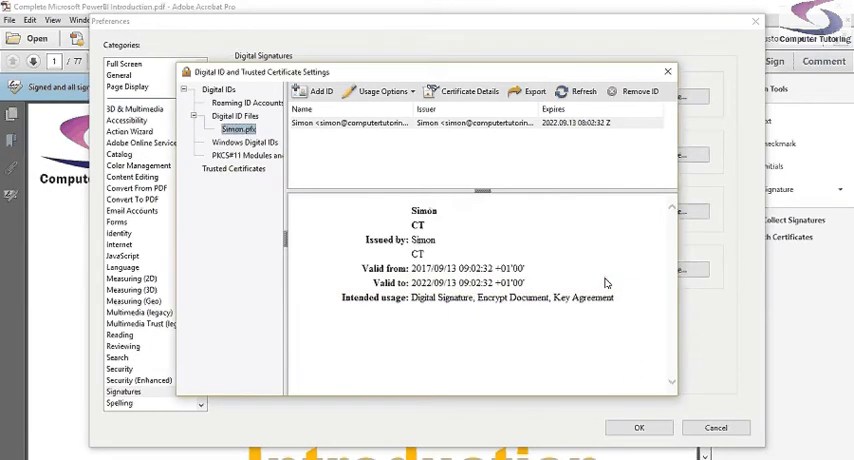